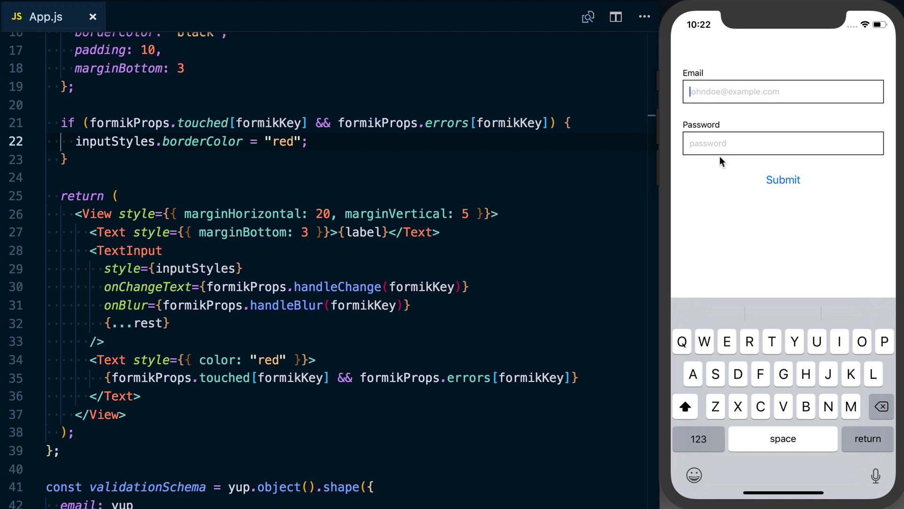
Import Switch from react-native in App.js and add an empty line above validationSchema
scroll(up, 3)
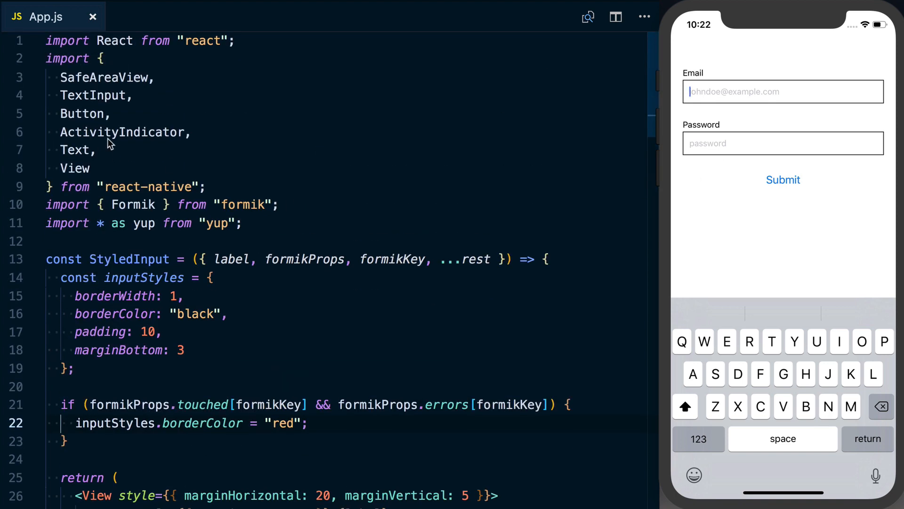
text(Switch)
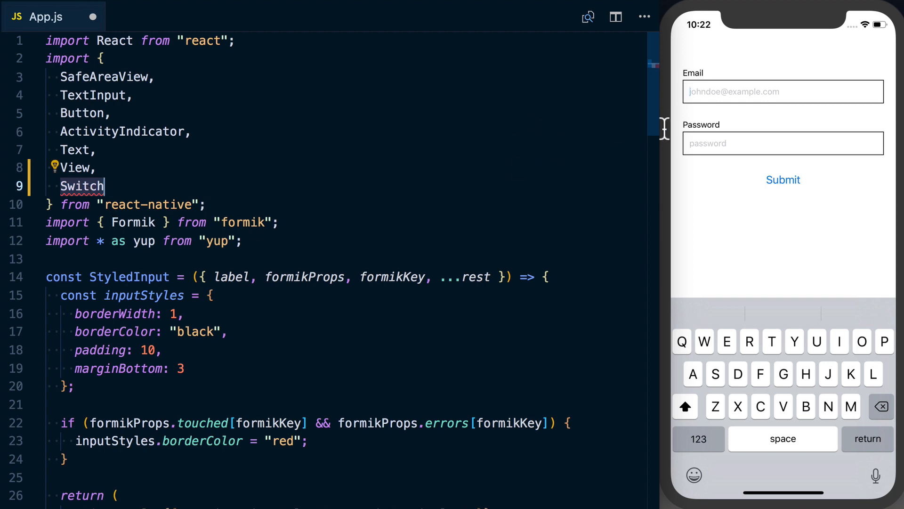
scroll(down, 3)
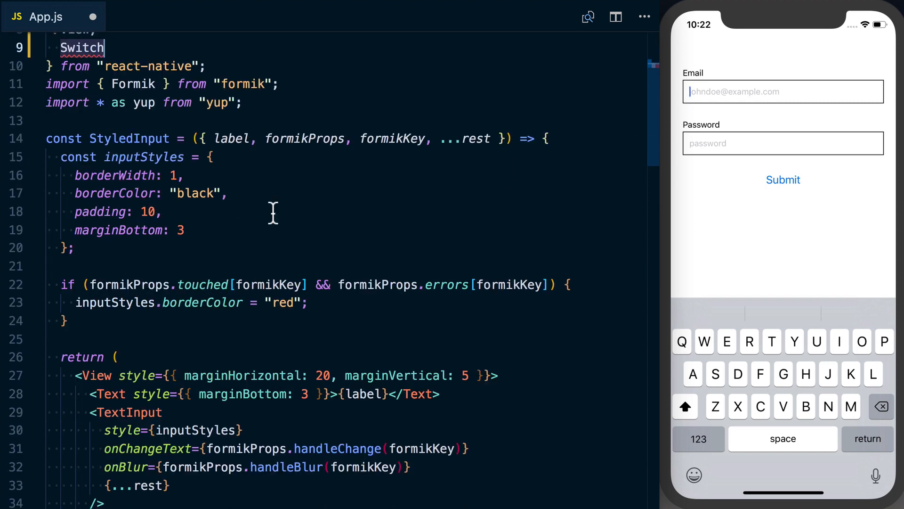
scroll(down, 3)
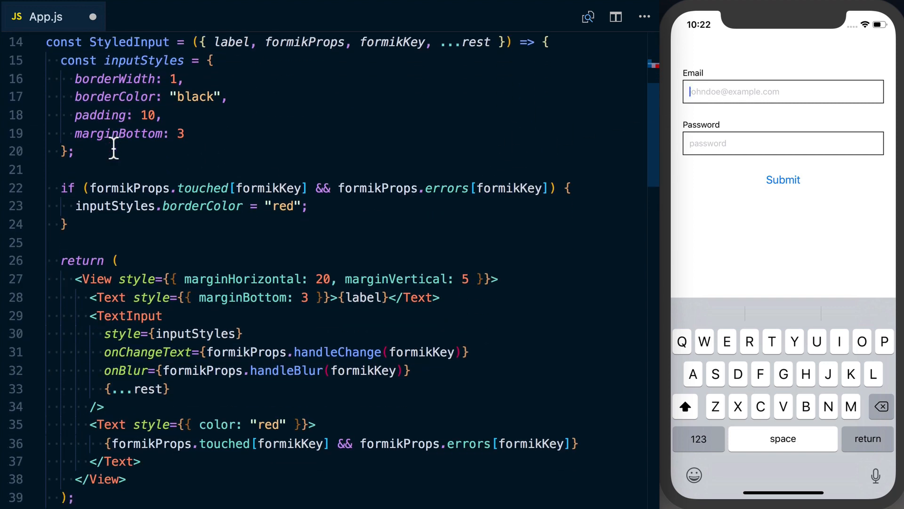
scroll(down, 3)
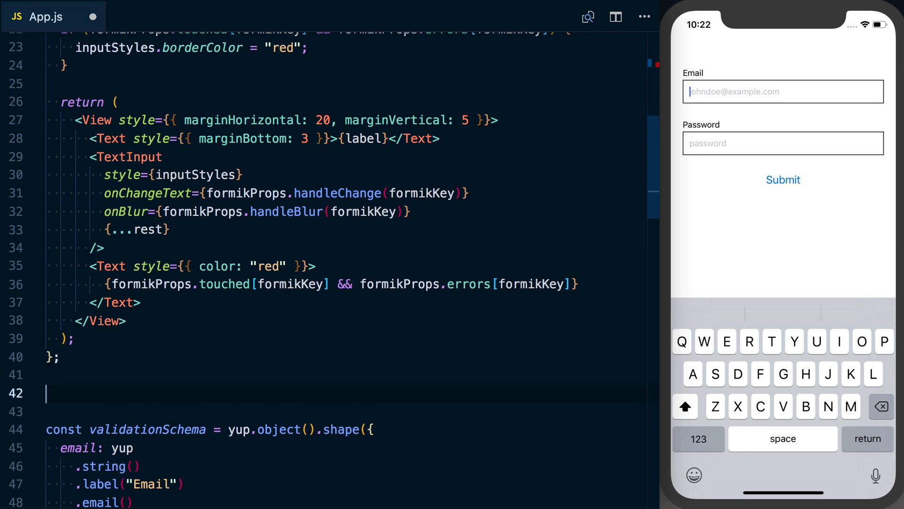
Declare const StyledSwitch = ({ formikKey, formikProps, label, ...rest }) => {} on line 42
text(const StyledSwitch =)
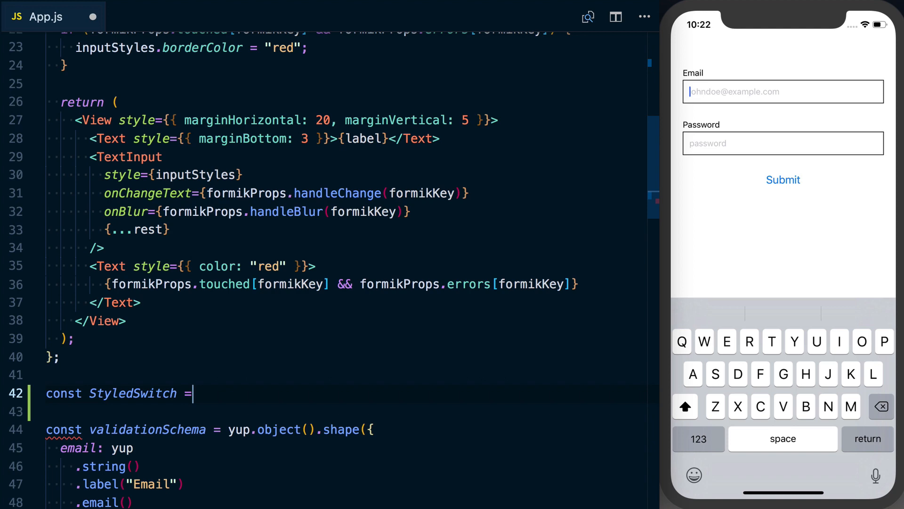
text(() => {})
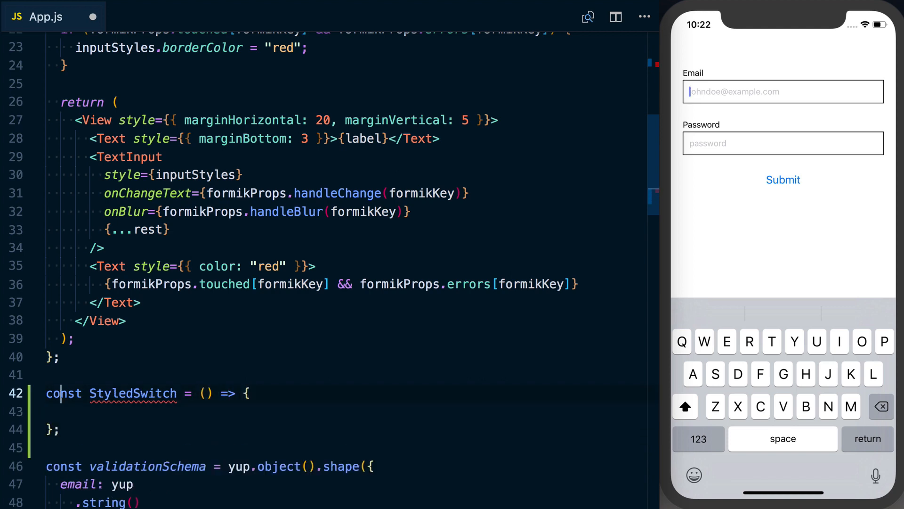
text(fo)
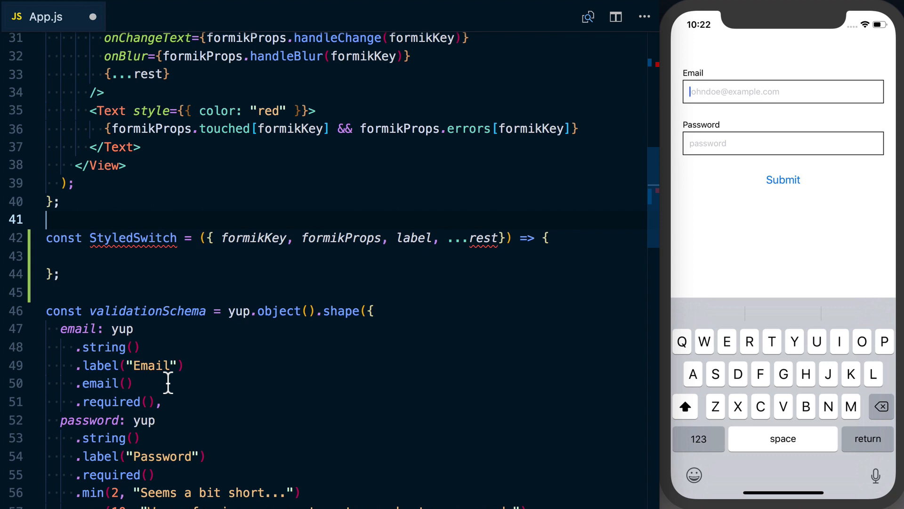
scroll(up, 3)
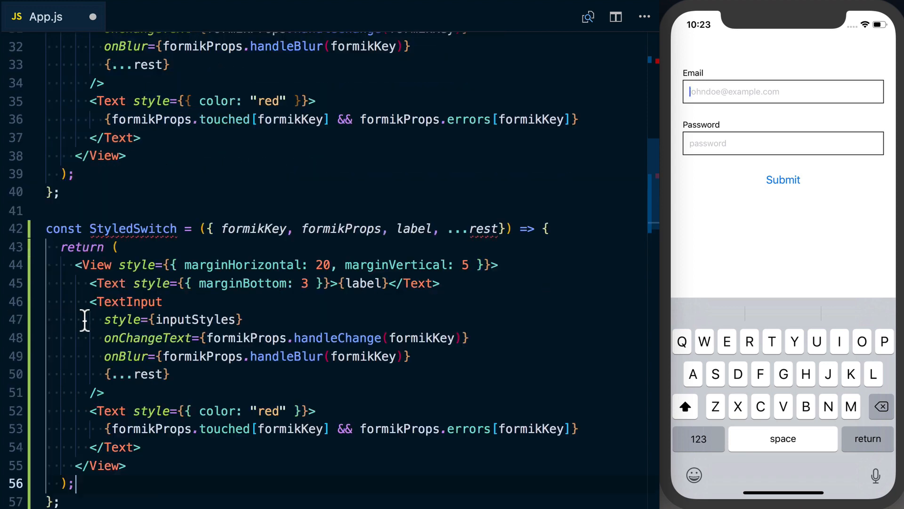
Replace the copied TextInput and its props in StyledSwitch with an empty Switch element
scroll(down, 3)
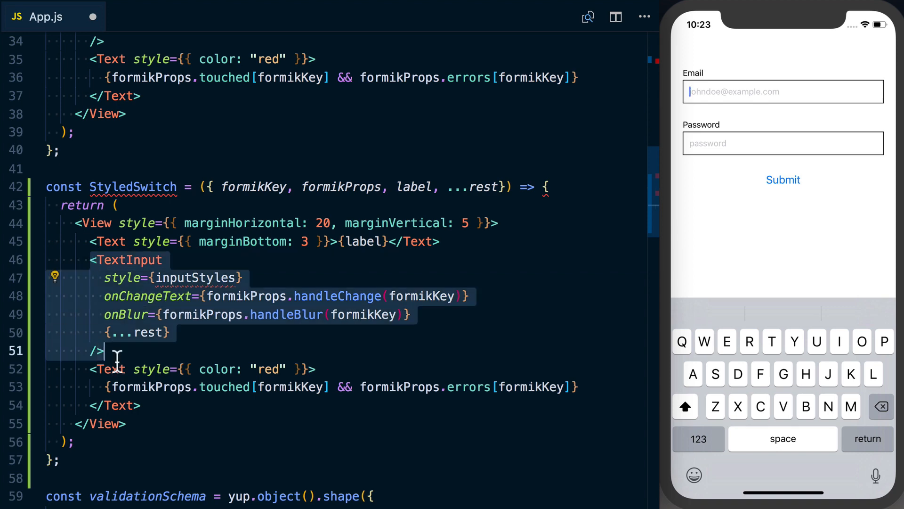
key(Backspace)
text(<Switch)
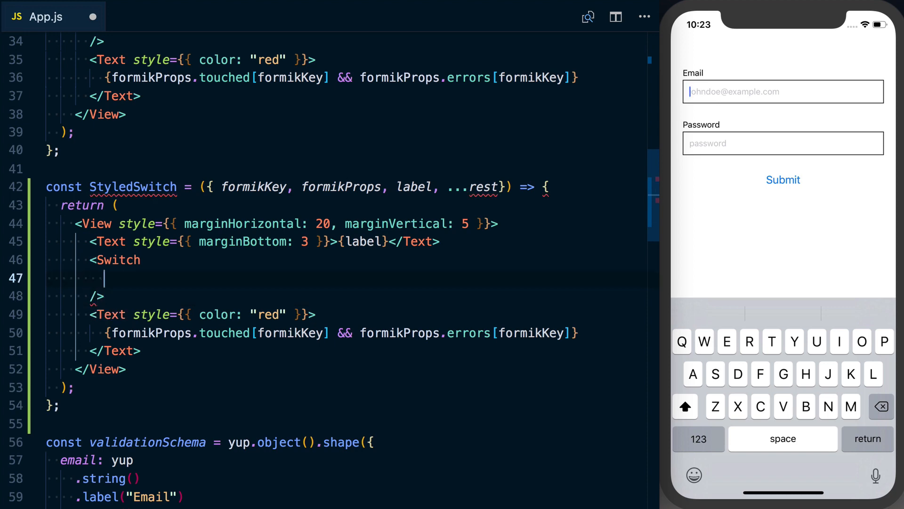
Set the Switch's value to {formikProps.values[formikKey]}
text(value={})
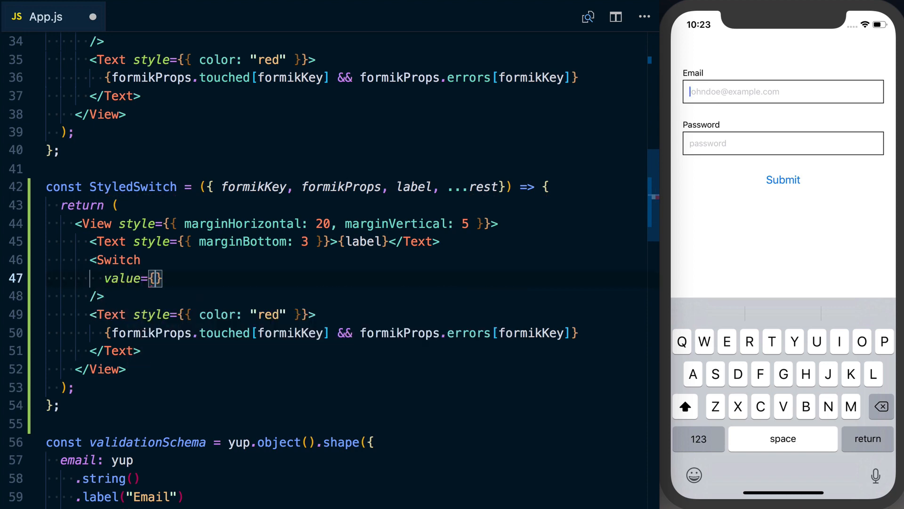
text(formikProps)
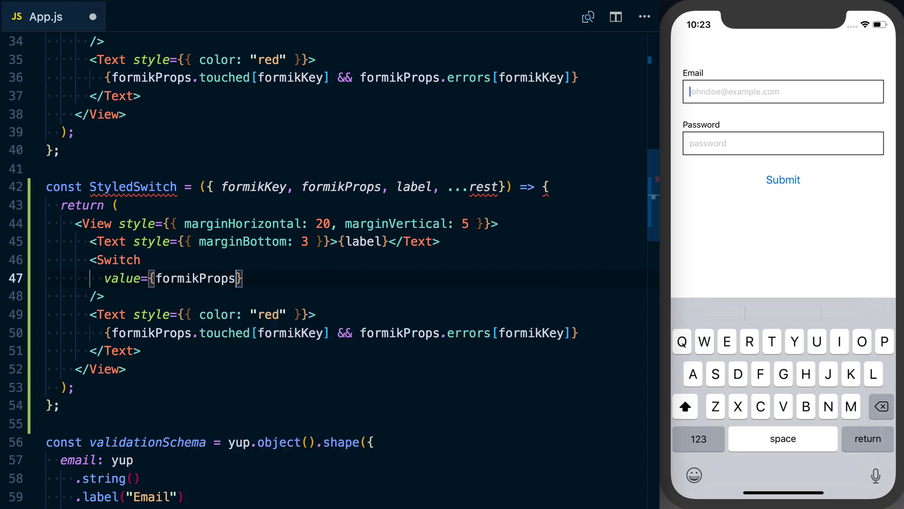
text(.values[formikKey)
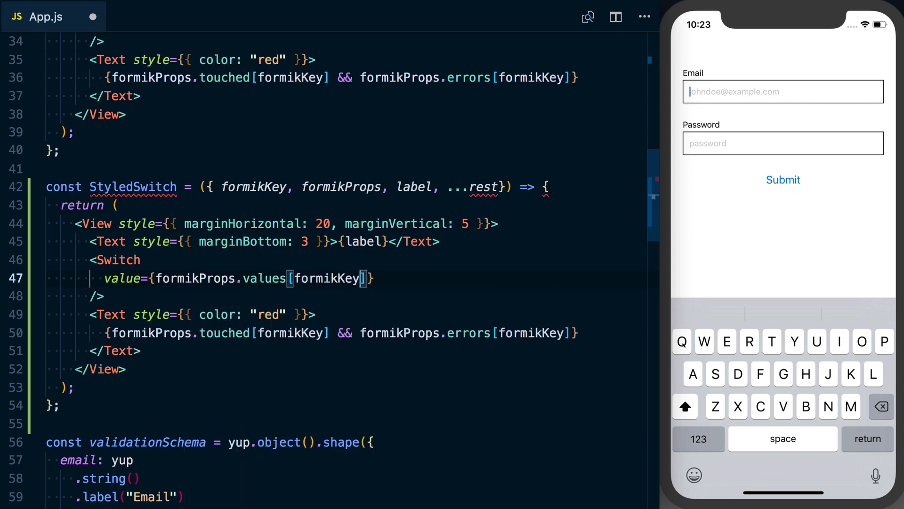
scroll(up, 3)
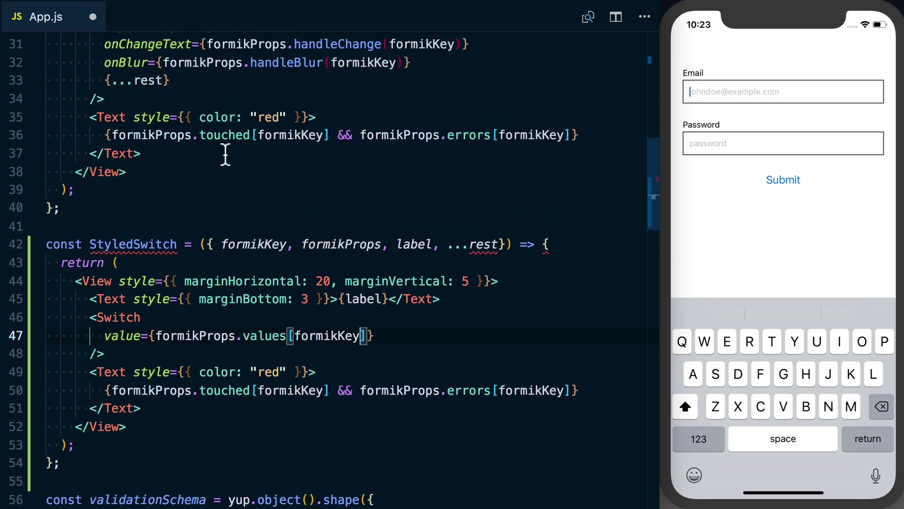
scroll(down, 3)
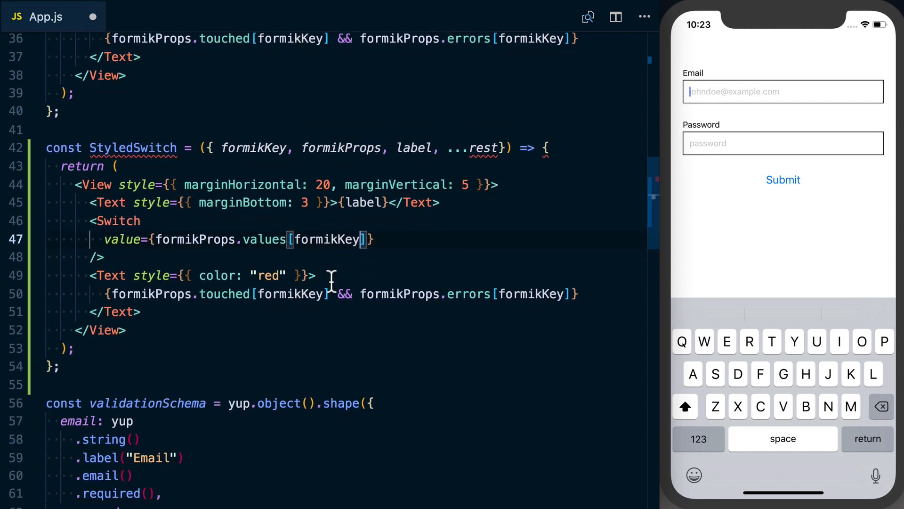
Add an onValueChange={value => ...} handler calling formikProps.setFieldValue
text(o)
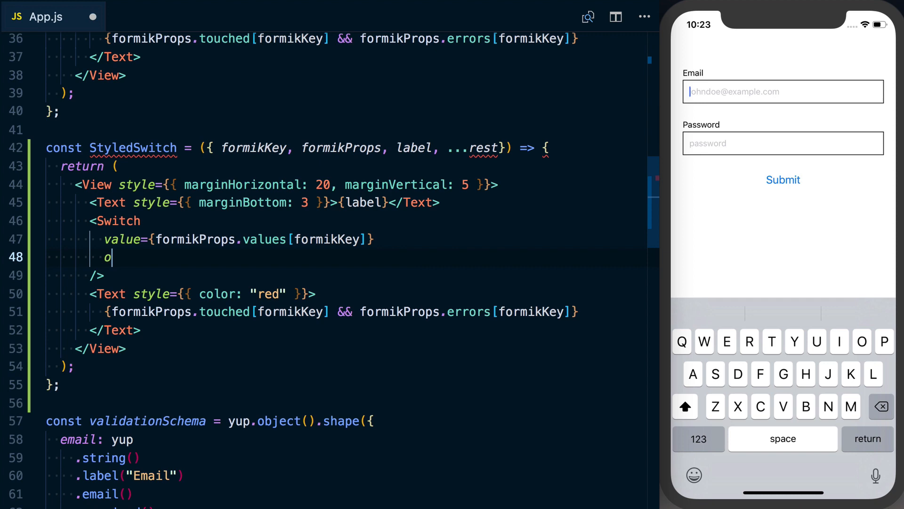
text(nValueChange)
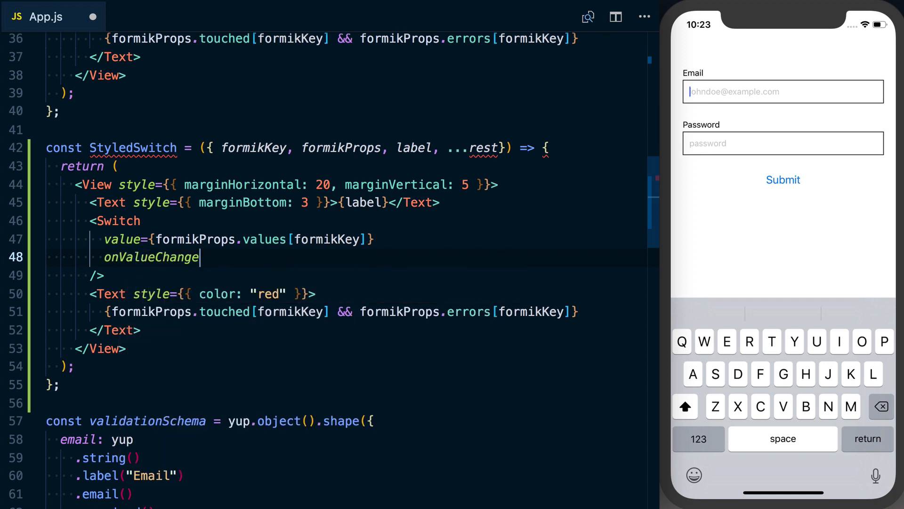
text(={value =>})
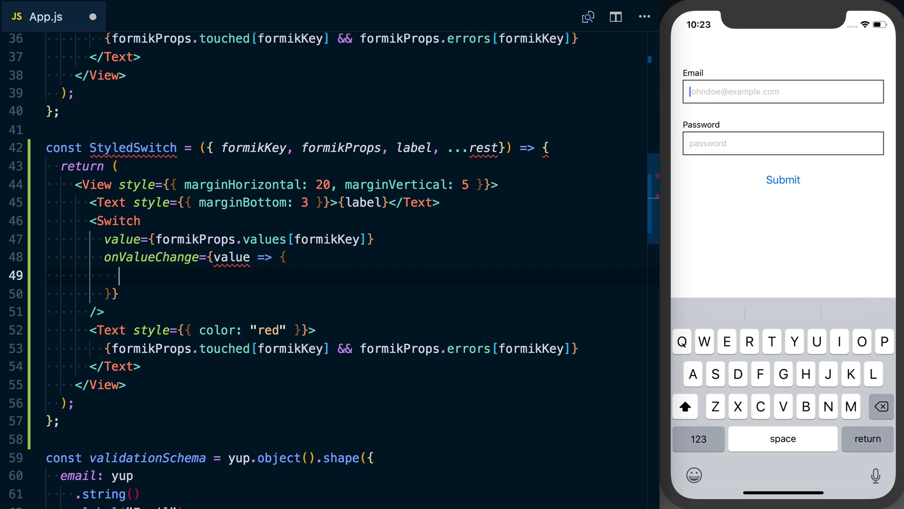
text(fr)
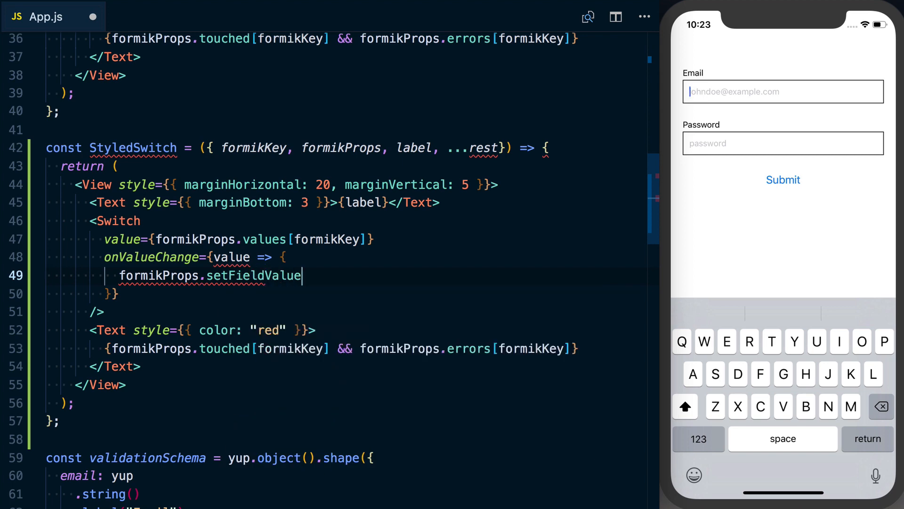
Add parentheses to setFieldValue, checking onChangeText above for reference
scroll(up, 3)
text(())
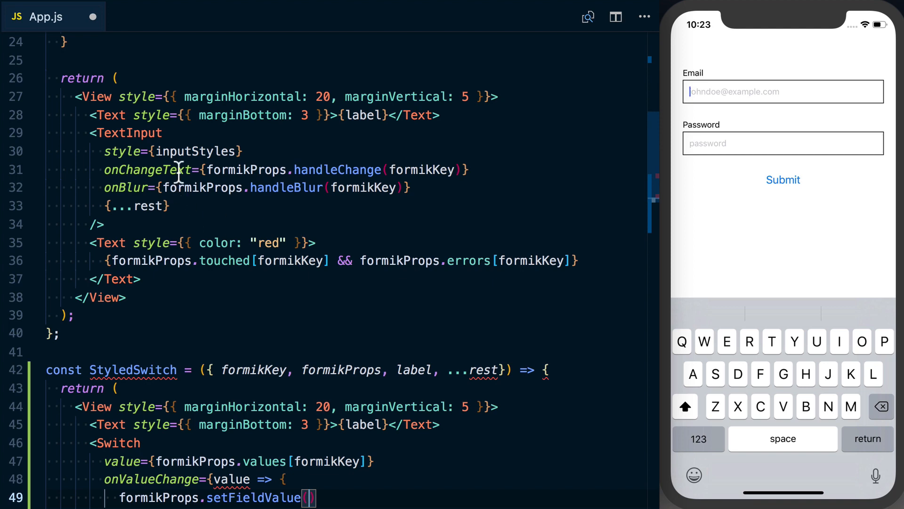
mouse_move(151, 170)
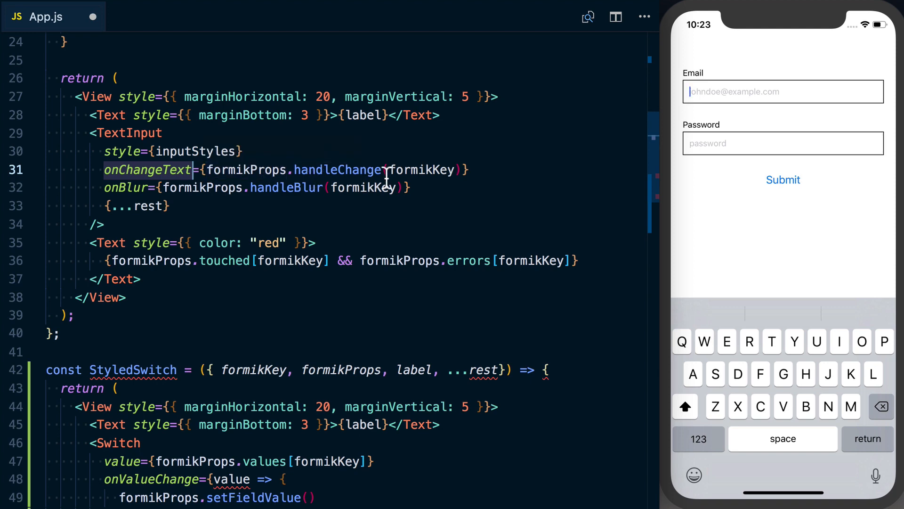
mouse_move(421, 169)
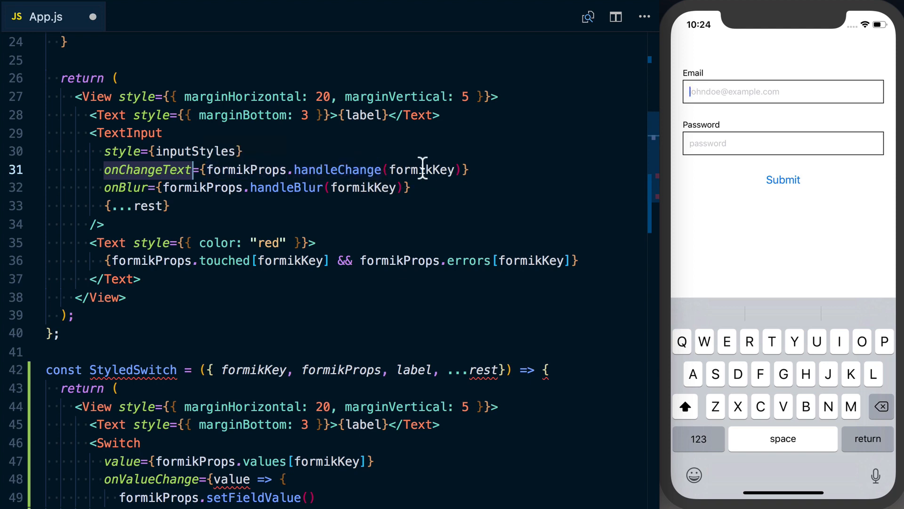
scroll(down, 3)
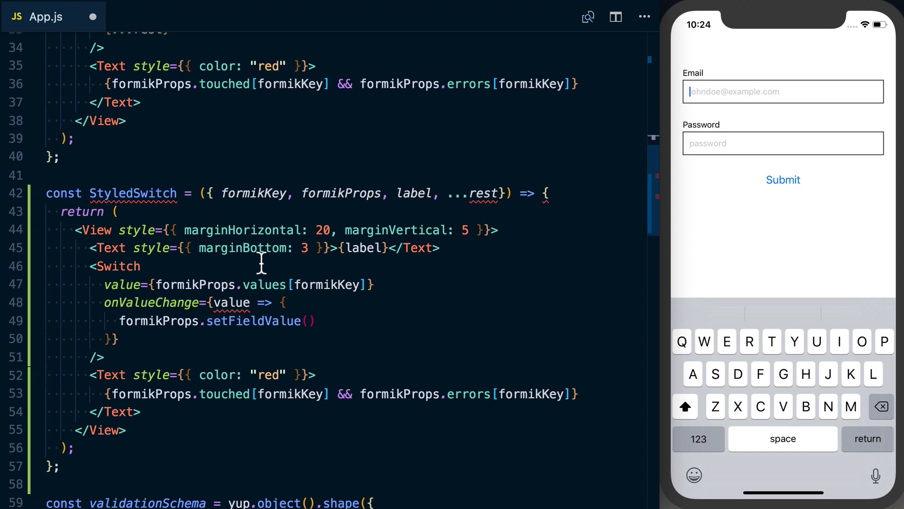
click(308, 321)
text(f)
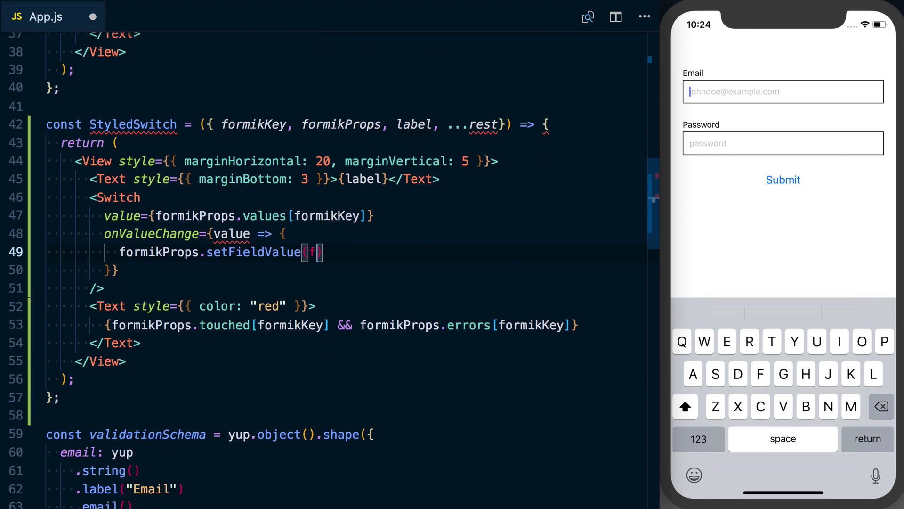
Complete setFieldValue(formikKey, value) and spread {...rest} onto the Switch
text(ormikKey, value)
text({)
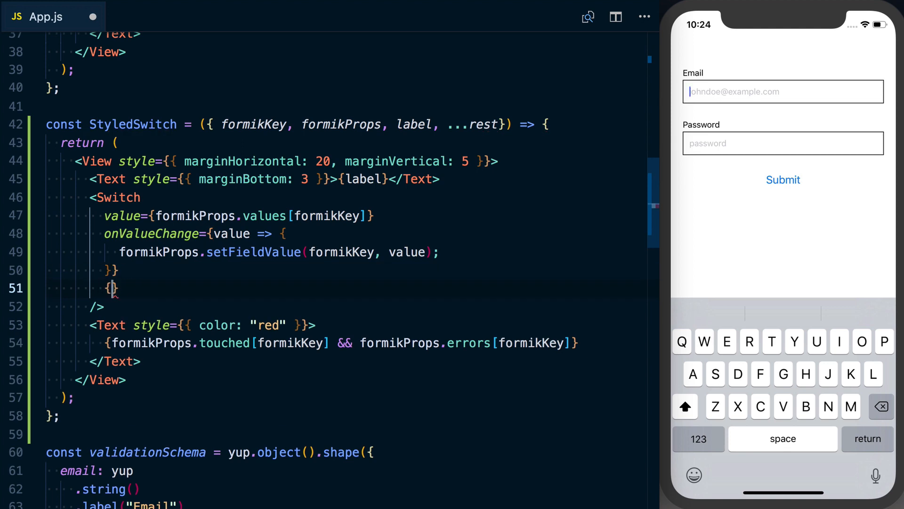
text(...rest)
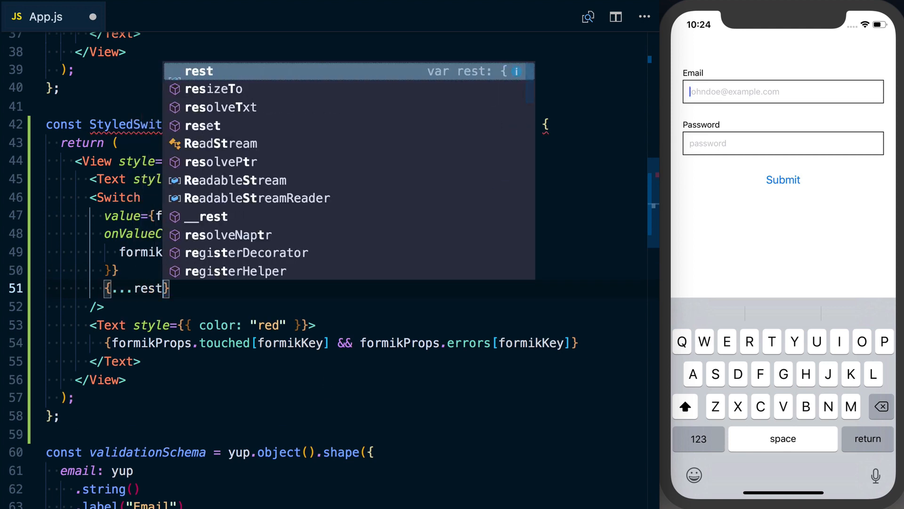
key(Escape)
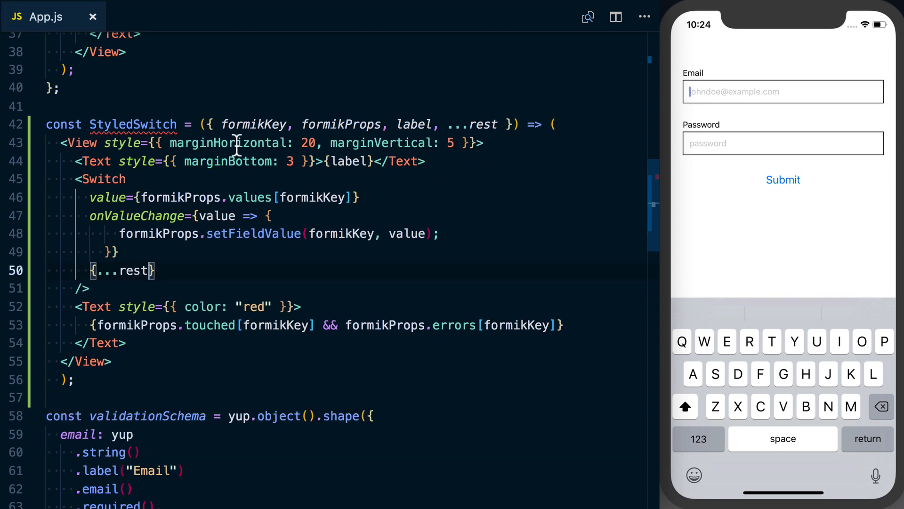
Give the StyledSwitch label="Agree to Terms", formikKey="agreeToTerms" and formikProps={formikProps}
scroll(down, 3)
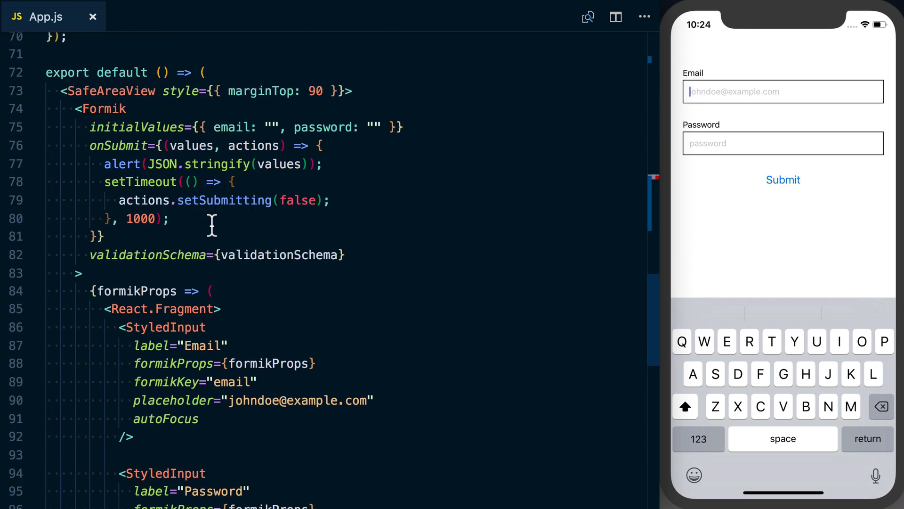
scroll(down, 3)
text(<StyledSwitch)
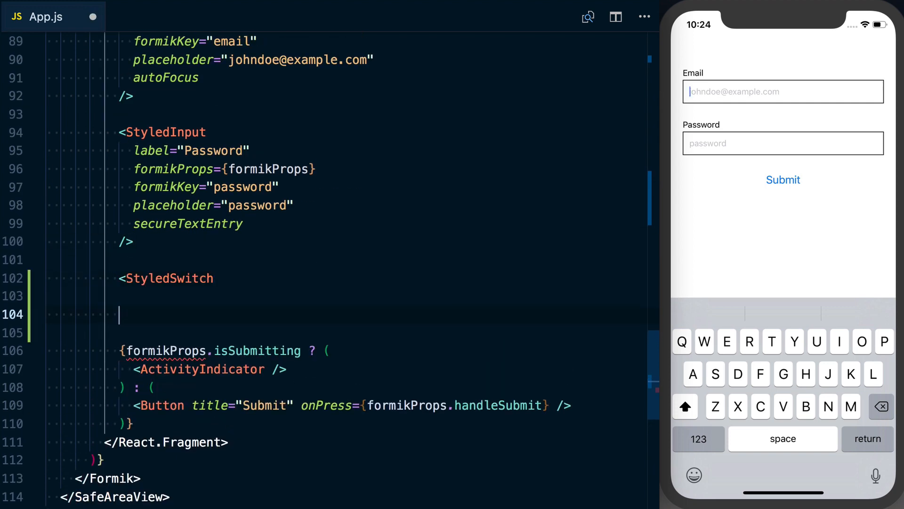
text(label=")
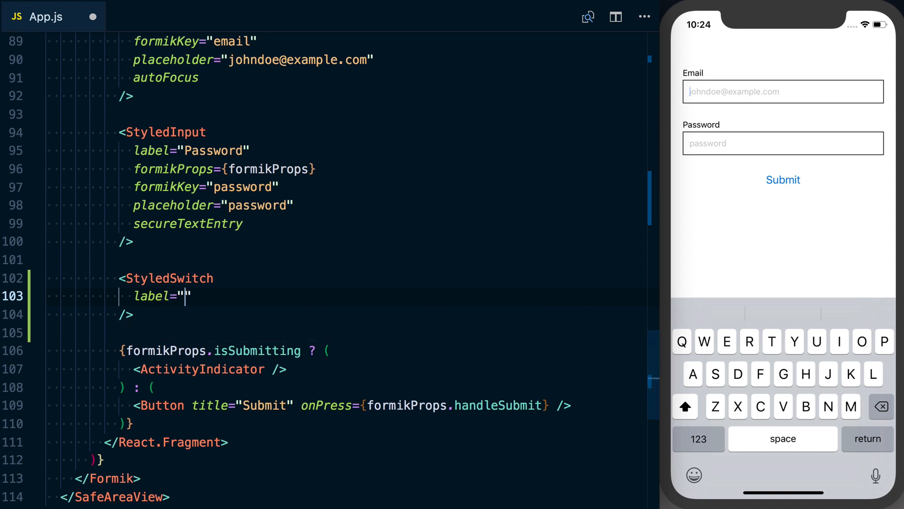
text(Agree)
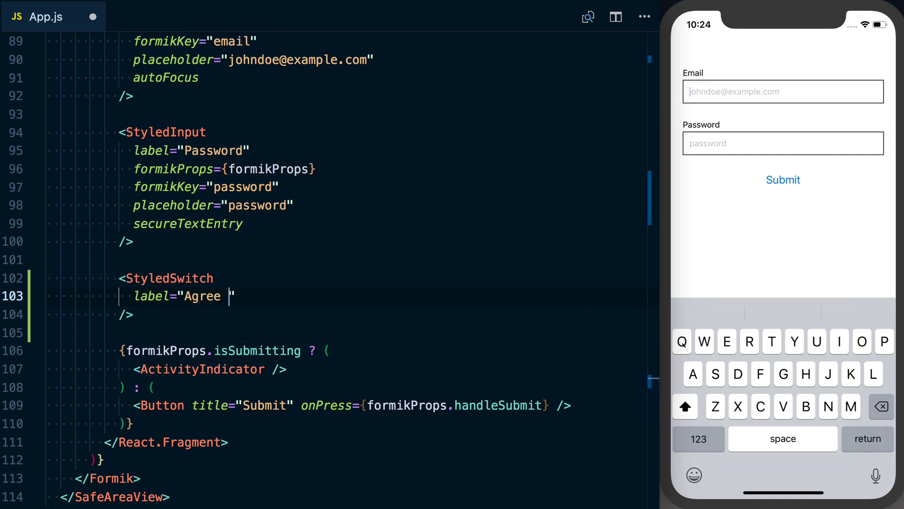
text(to Terms)
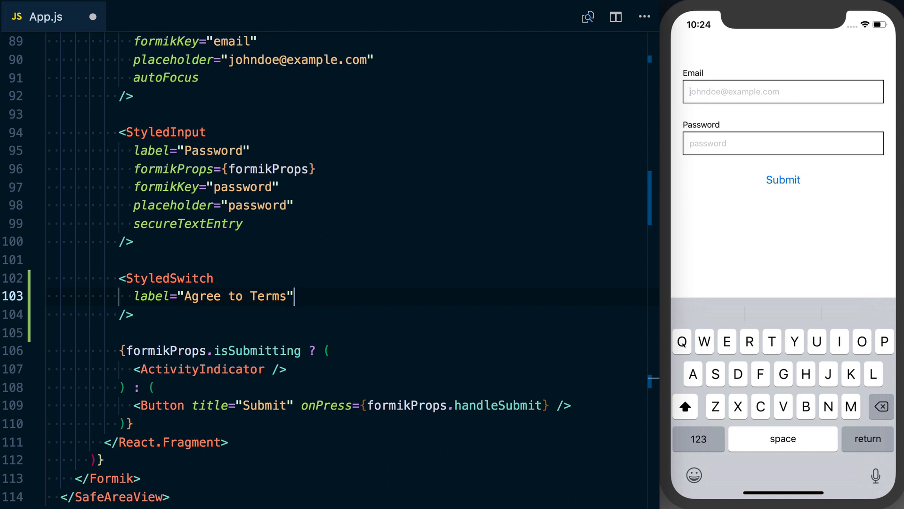
text(formikKey)
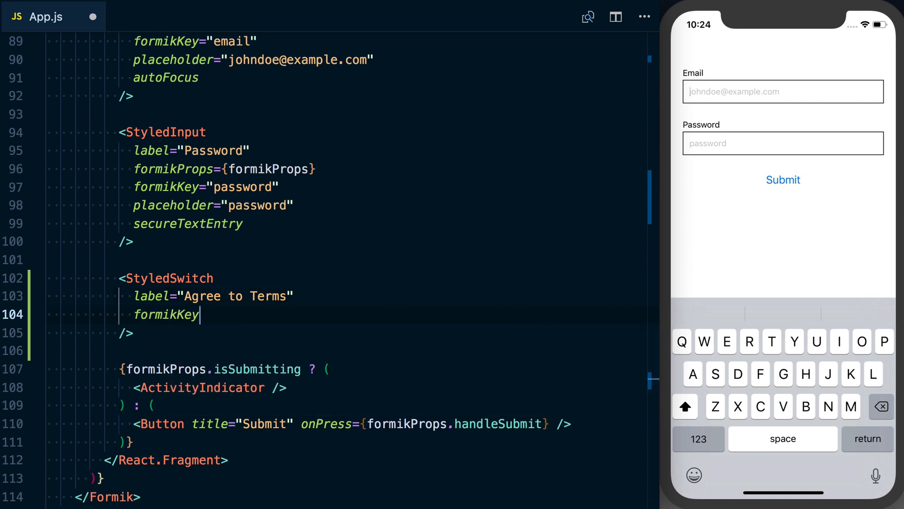
text(="aggre")
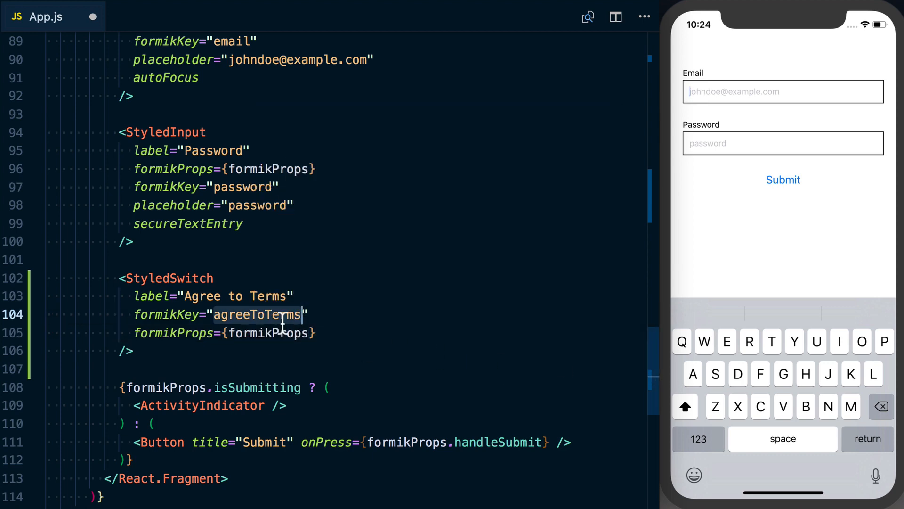
Append agreeToTerms: false after password in Formik's initialValues
scroll(up, 3)
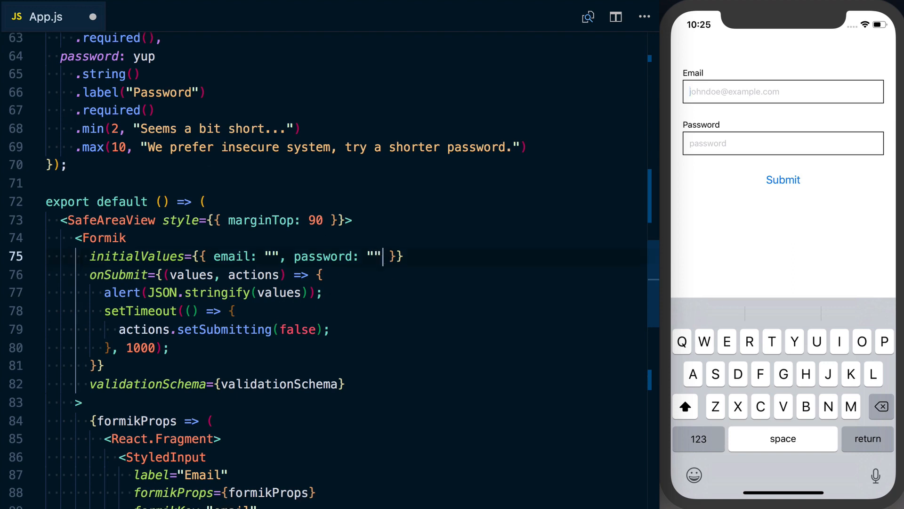
text(, agreeToTerms: false)
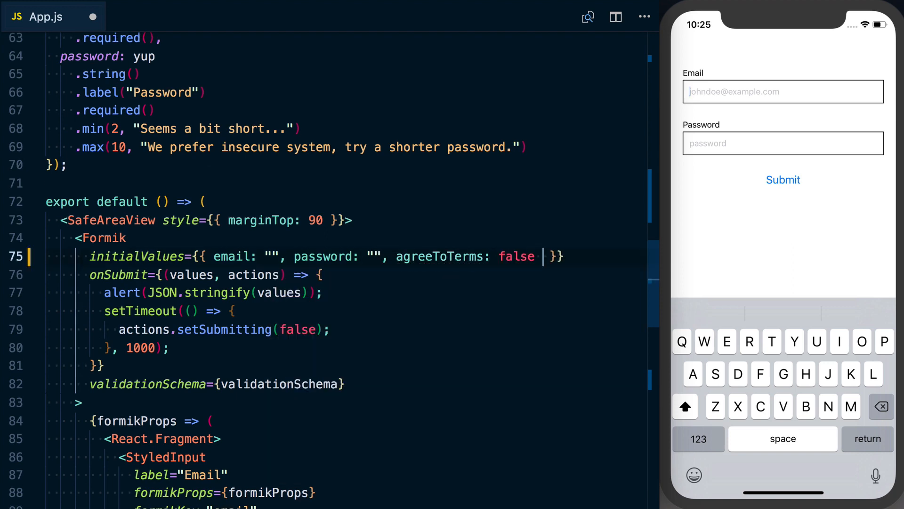
scroll(up, 3)
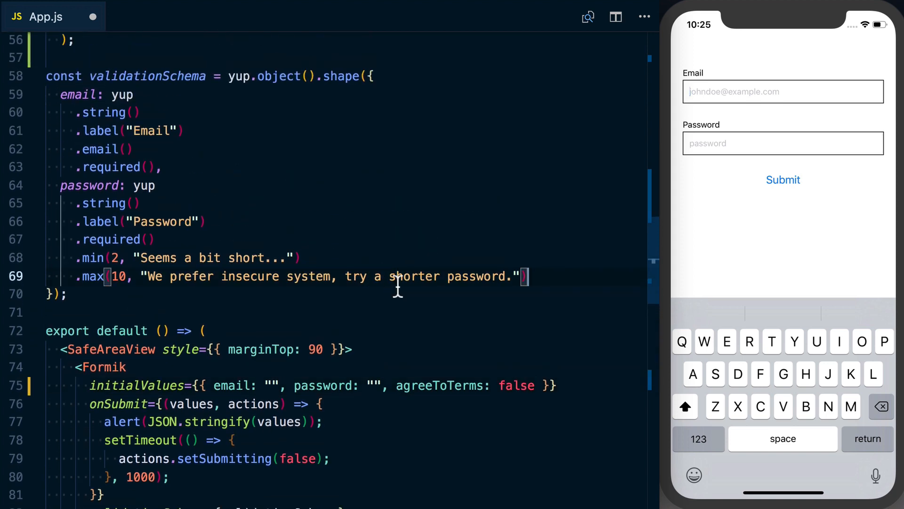
Add agreeToTerms: yup.boolean().label("Terms") to the schema and comment out the email and password rules
text(agreeToTerms:)
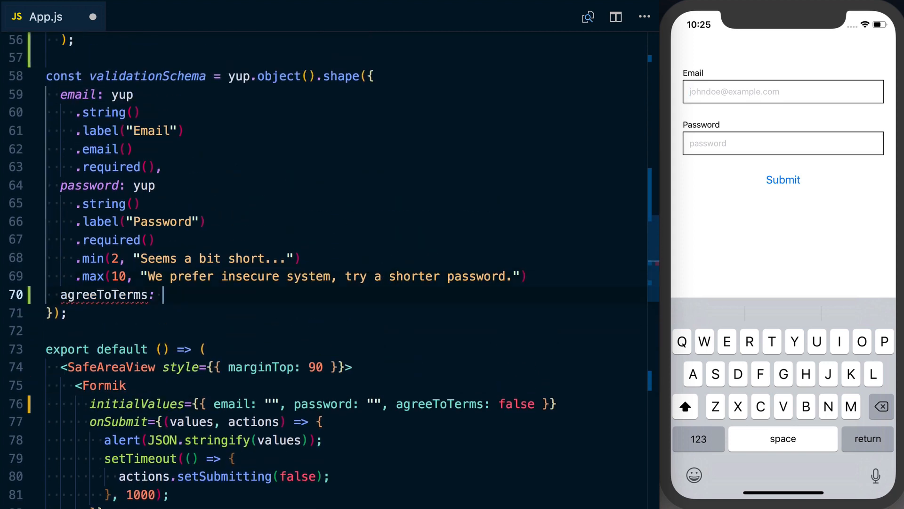
text(yup)
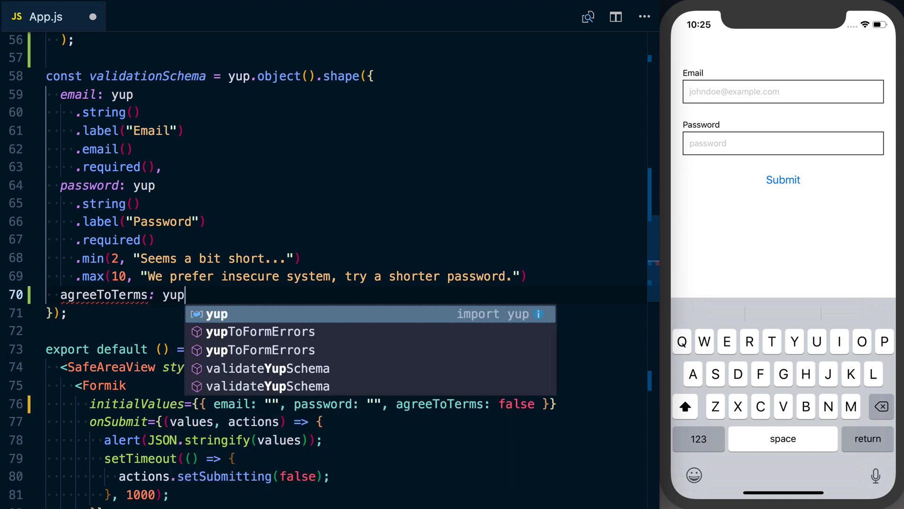
text(.boolean()
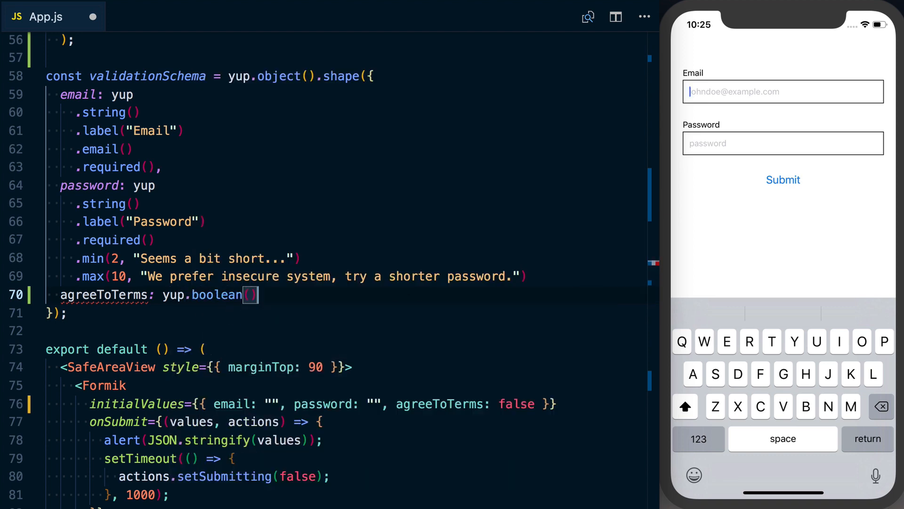
text(.label())
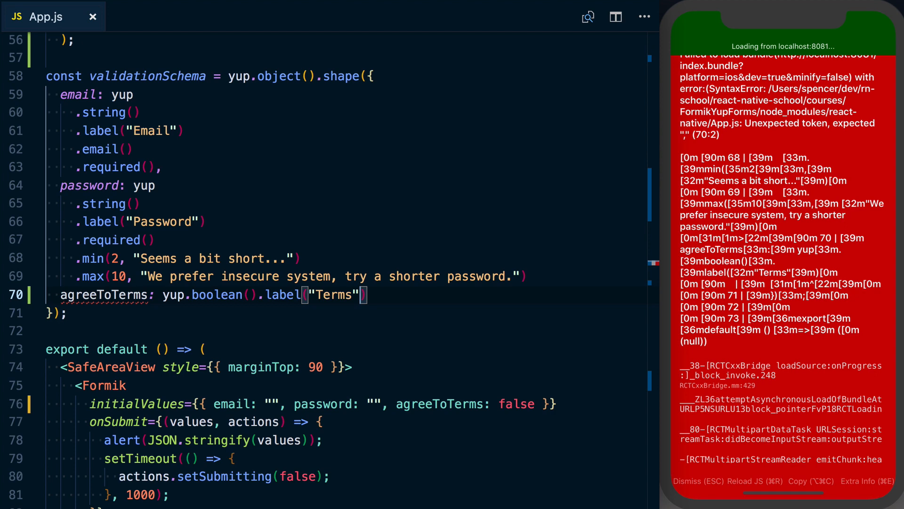
text(,)
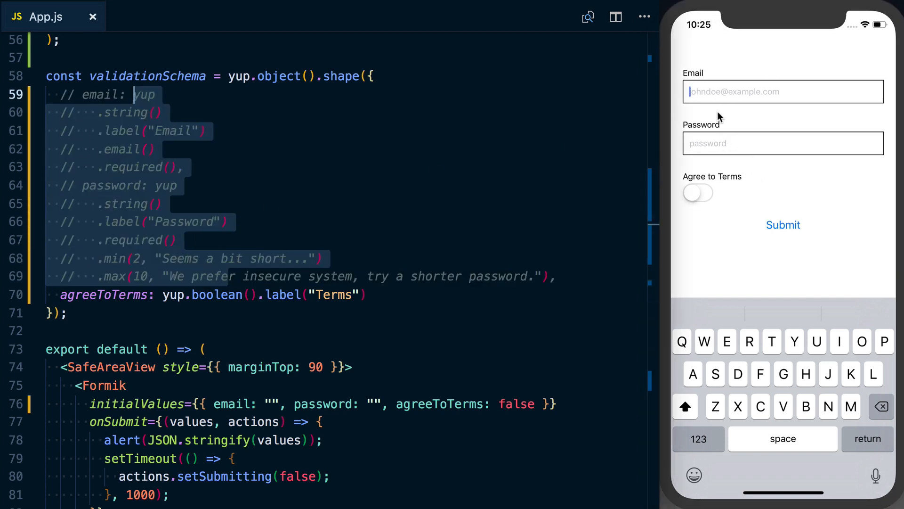
mouse_move(787, 250)
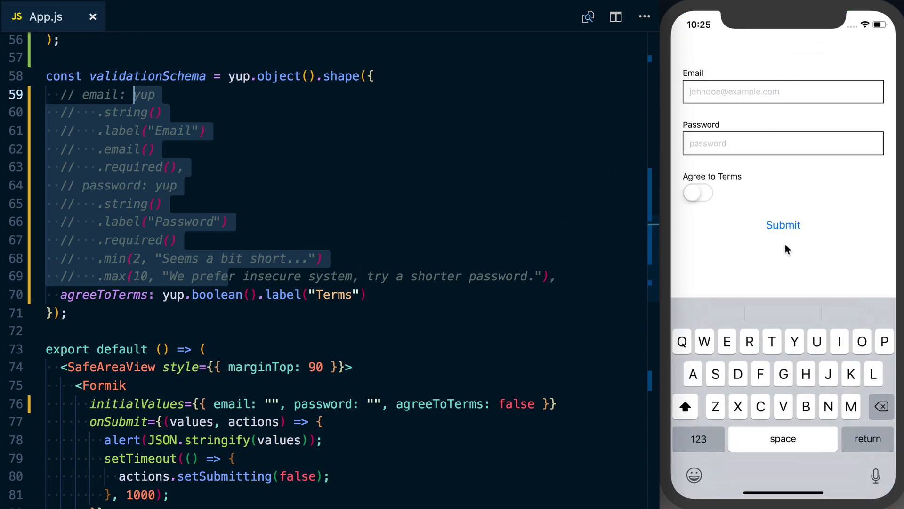
click(783, 91)
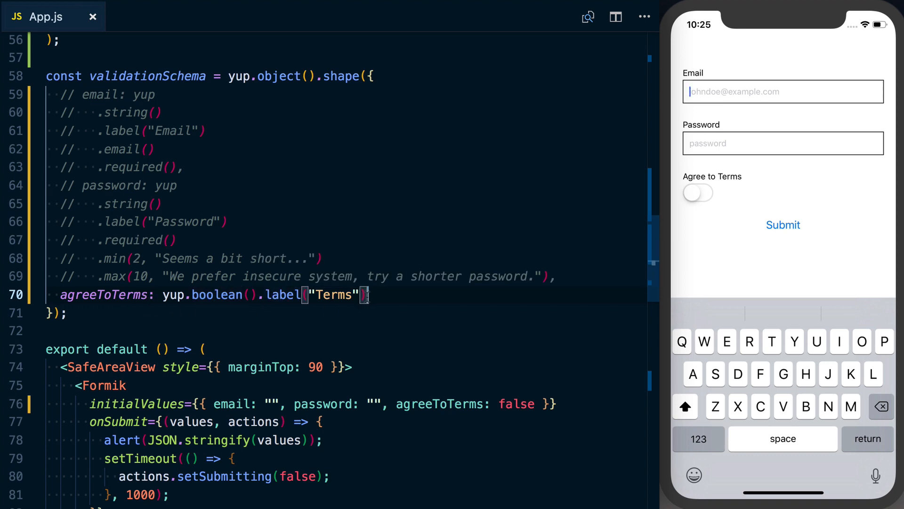
Chain .test("is-true", "Must aggree to terms to continue") onto agreeToTerms, one call per line
text(.)
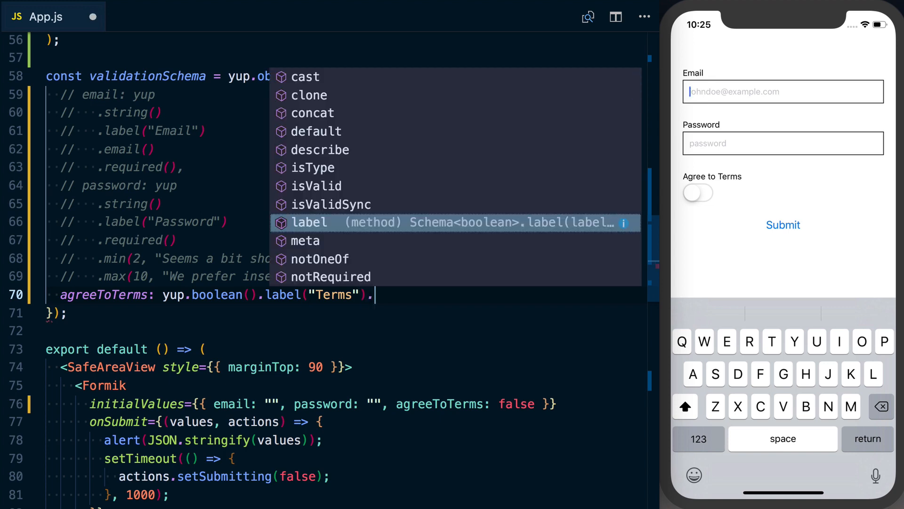
text(test(")
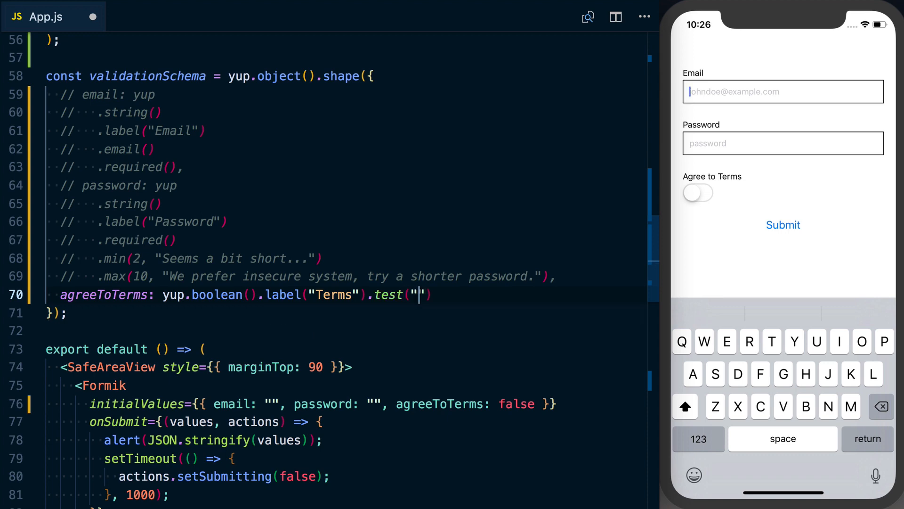
text(is-true)
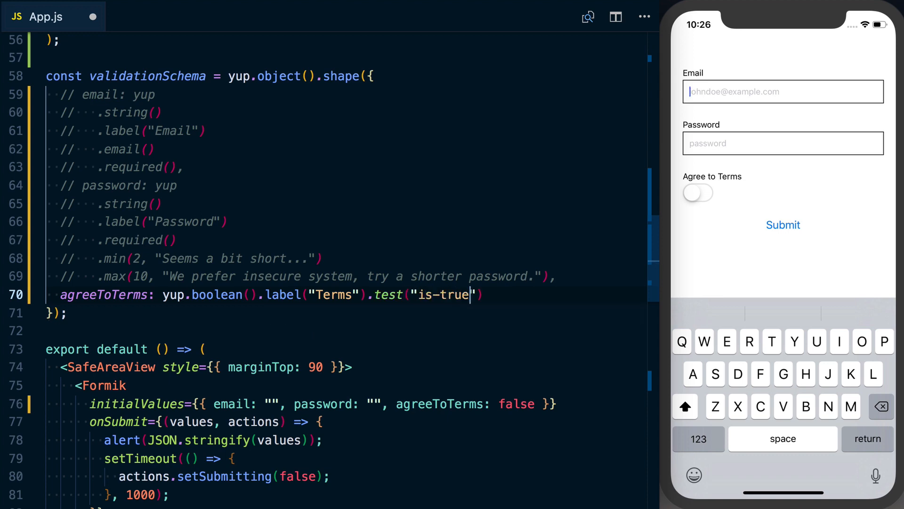
text(",)
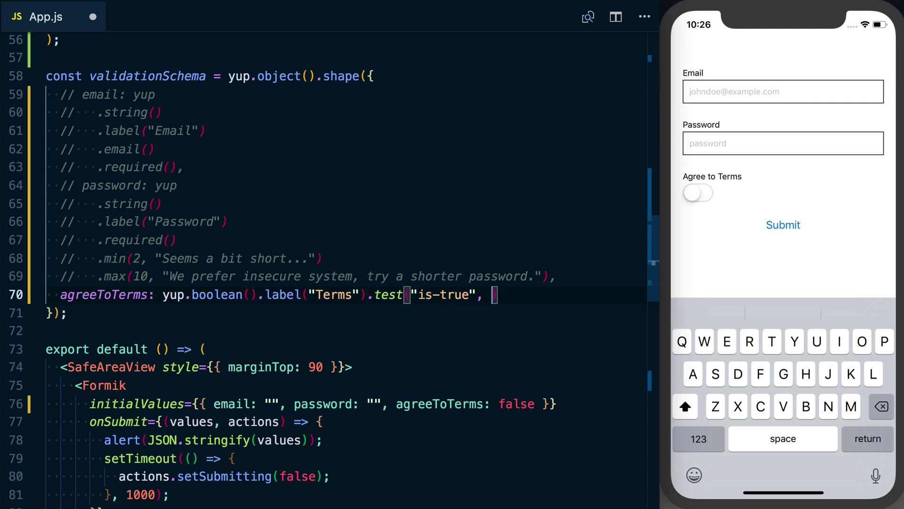
text("")
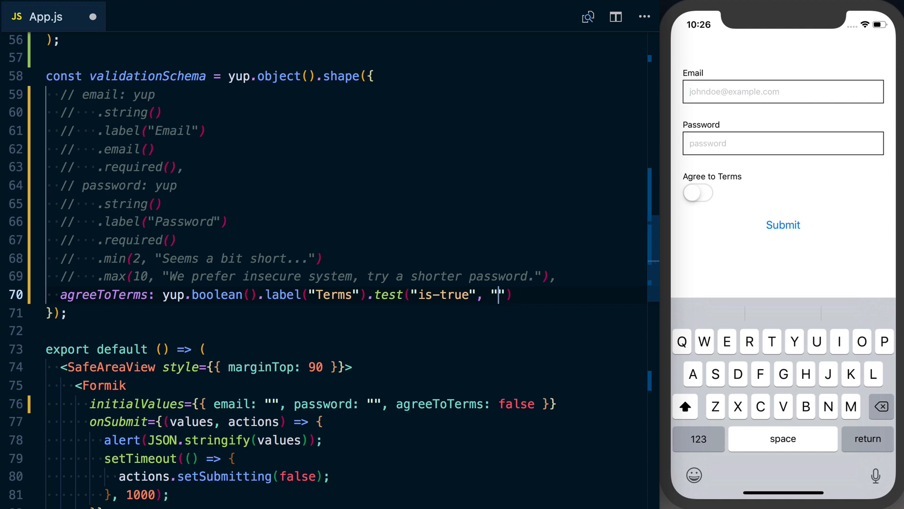
text(Must aggree to terms)
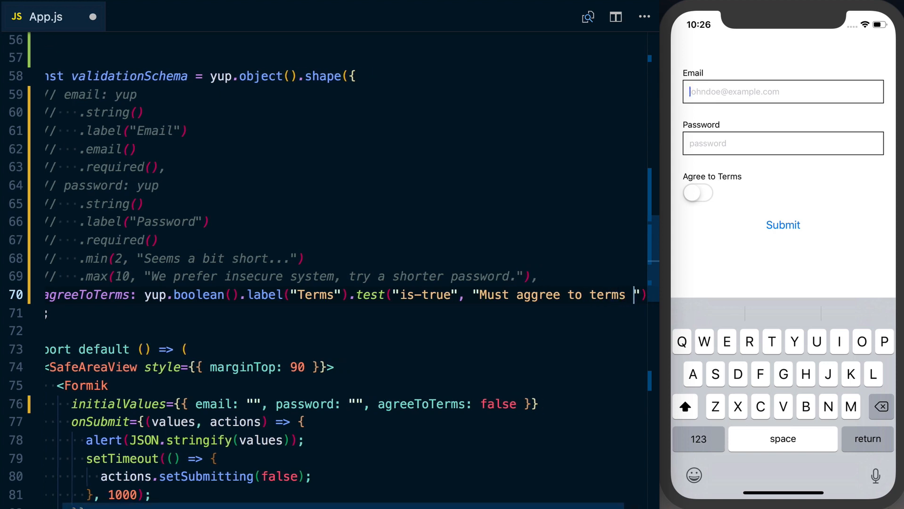
text(to continue"))
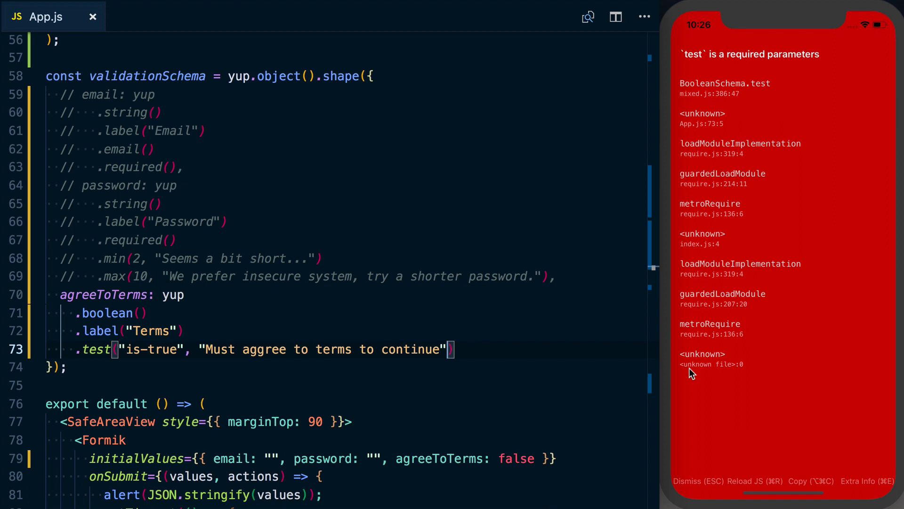
Give the agreeToTerms test a third argument, value => value === true, so only true passes
text(, valu)
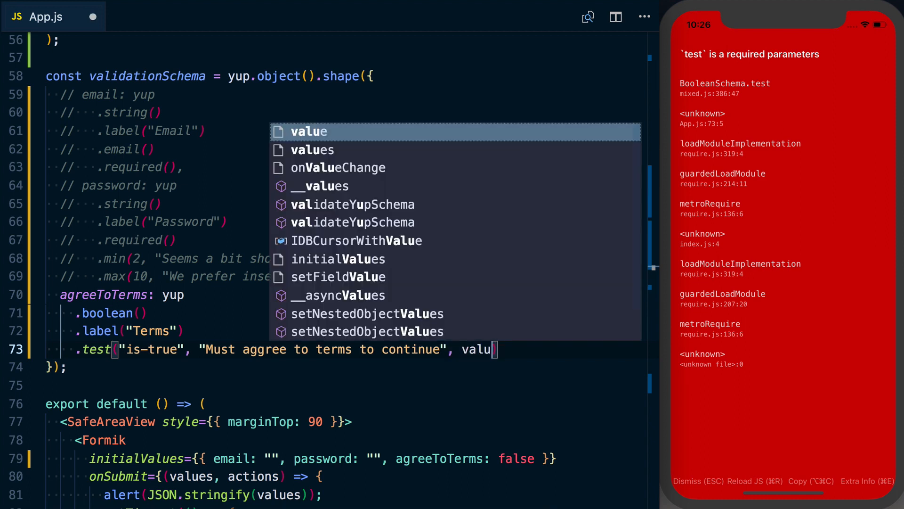
text(e =>)
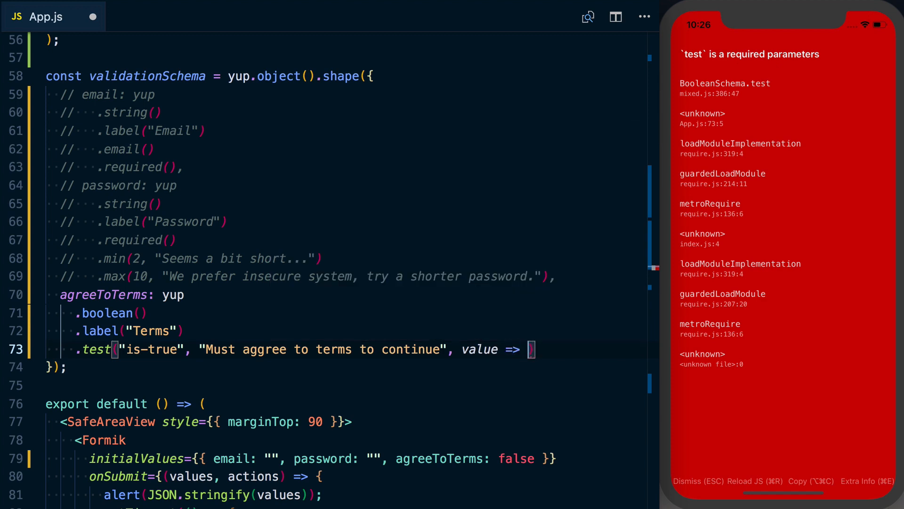
text({)
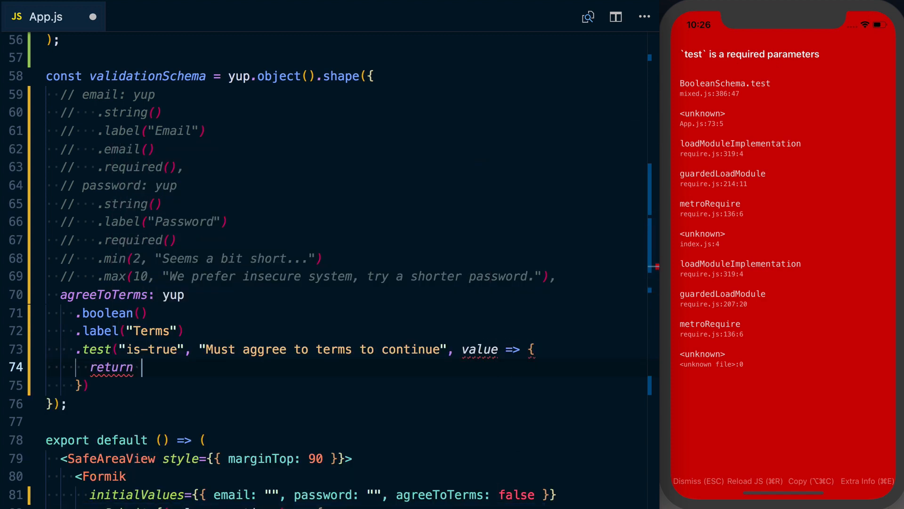
text(value === true;)
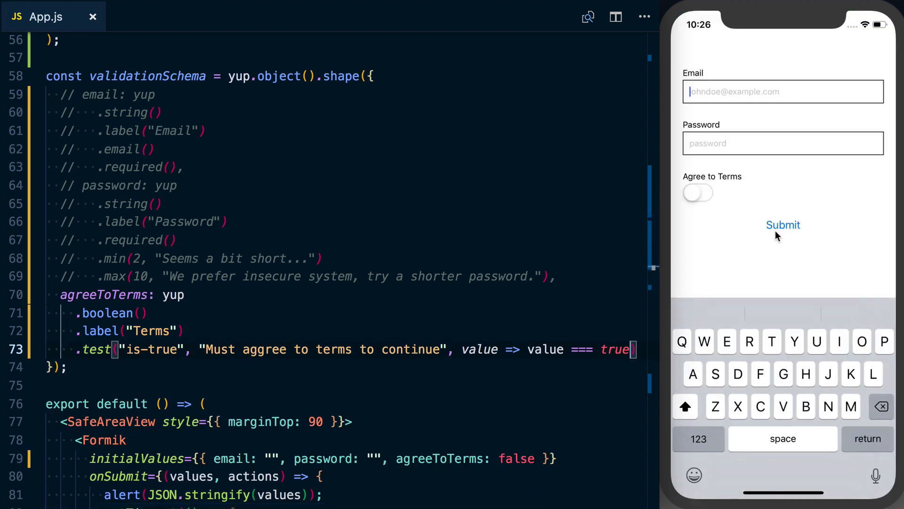
Submit the form in the simulator and dismiss the alert showing agreeToTerms: true
click(784, 225)
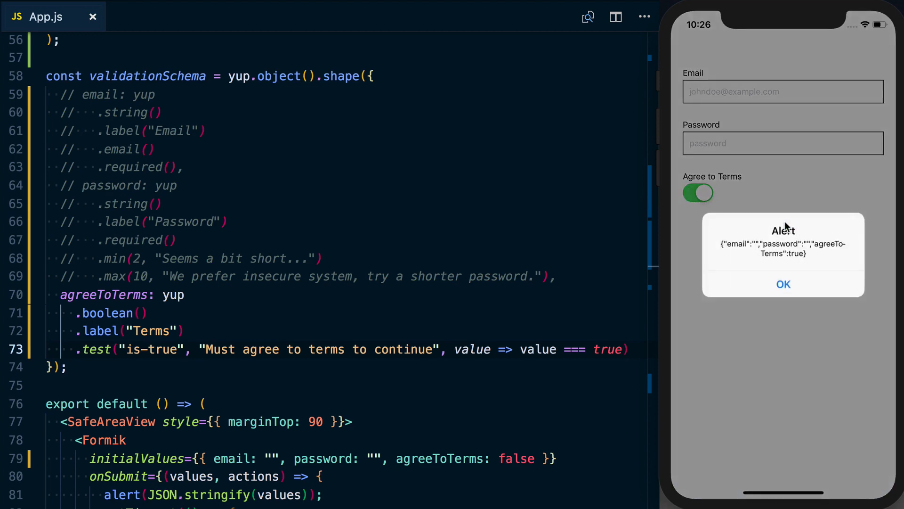
click(783, 283)
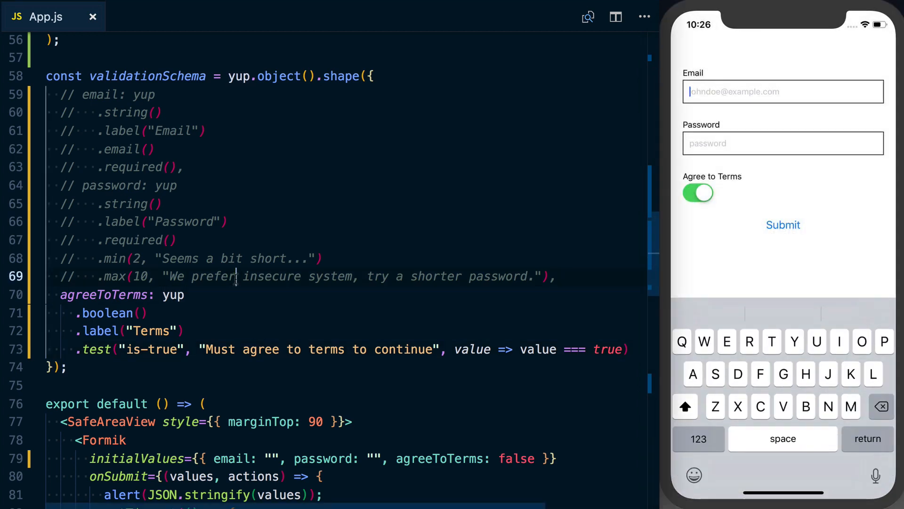